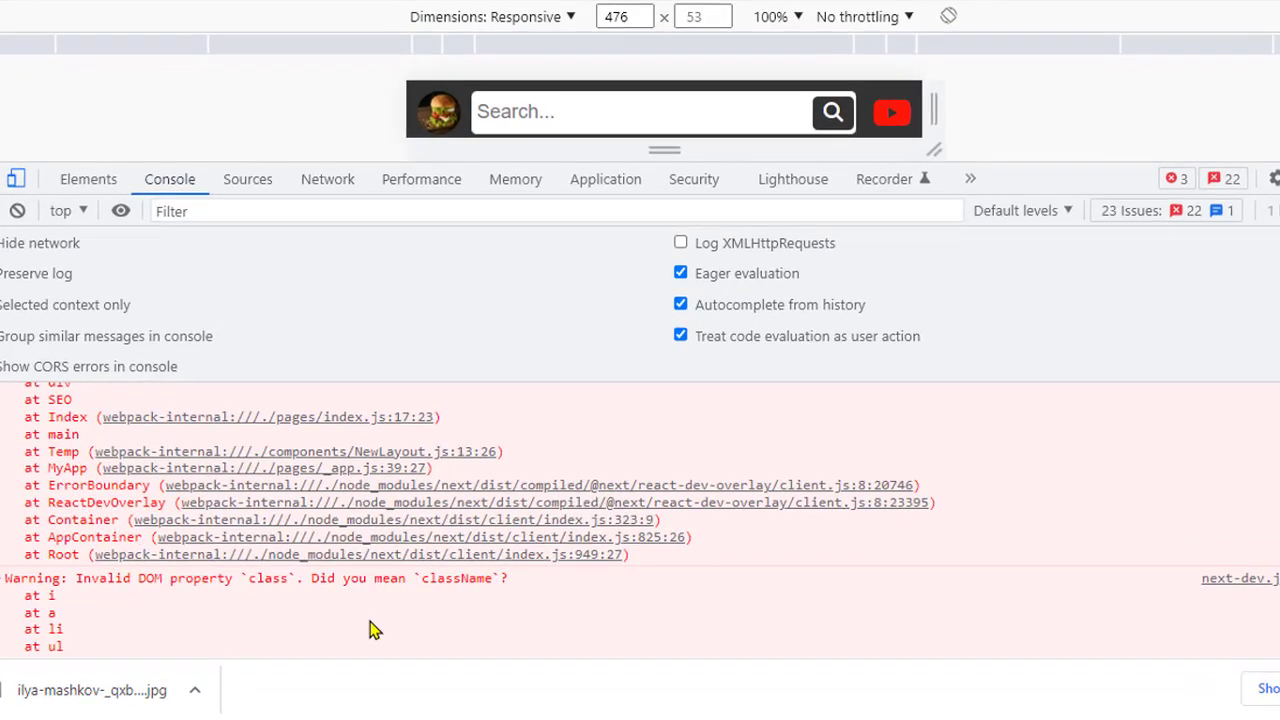
pyautogui.moveTo(136, 599)
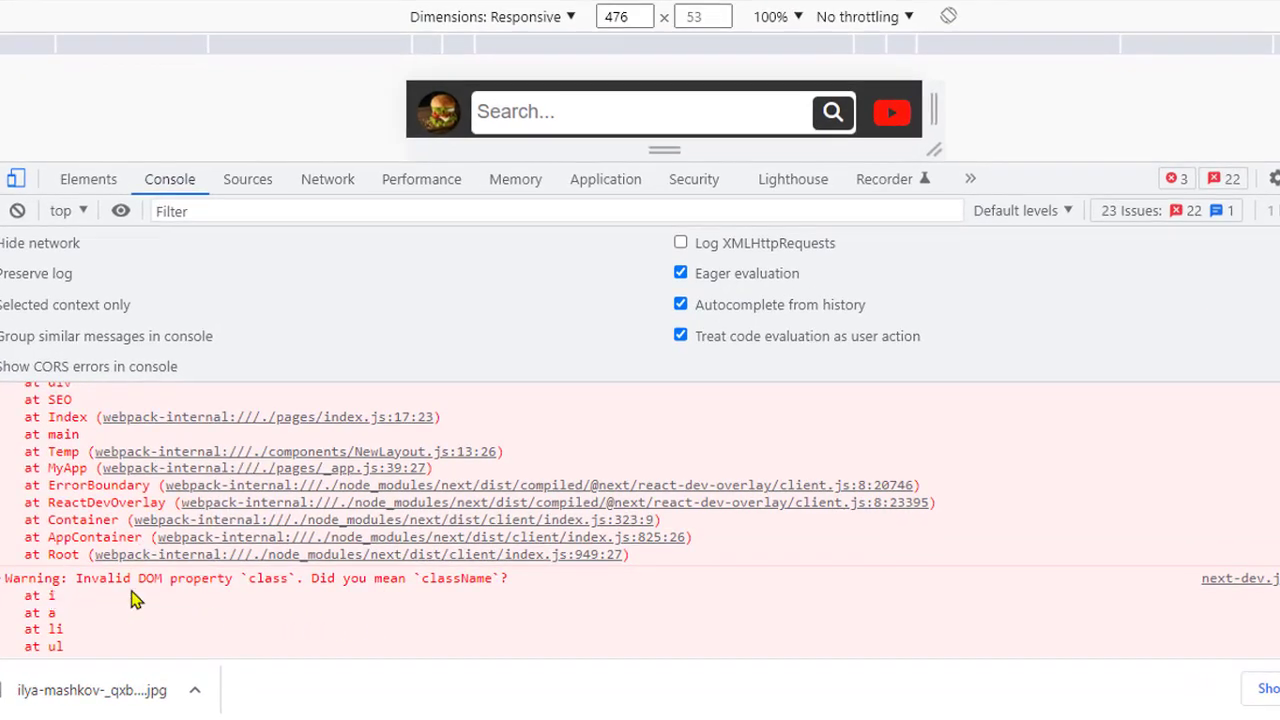
pyautogui.moveTo(155, 598)
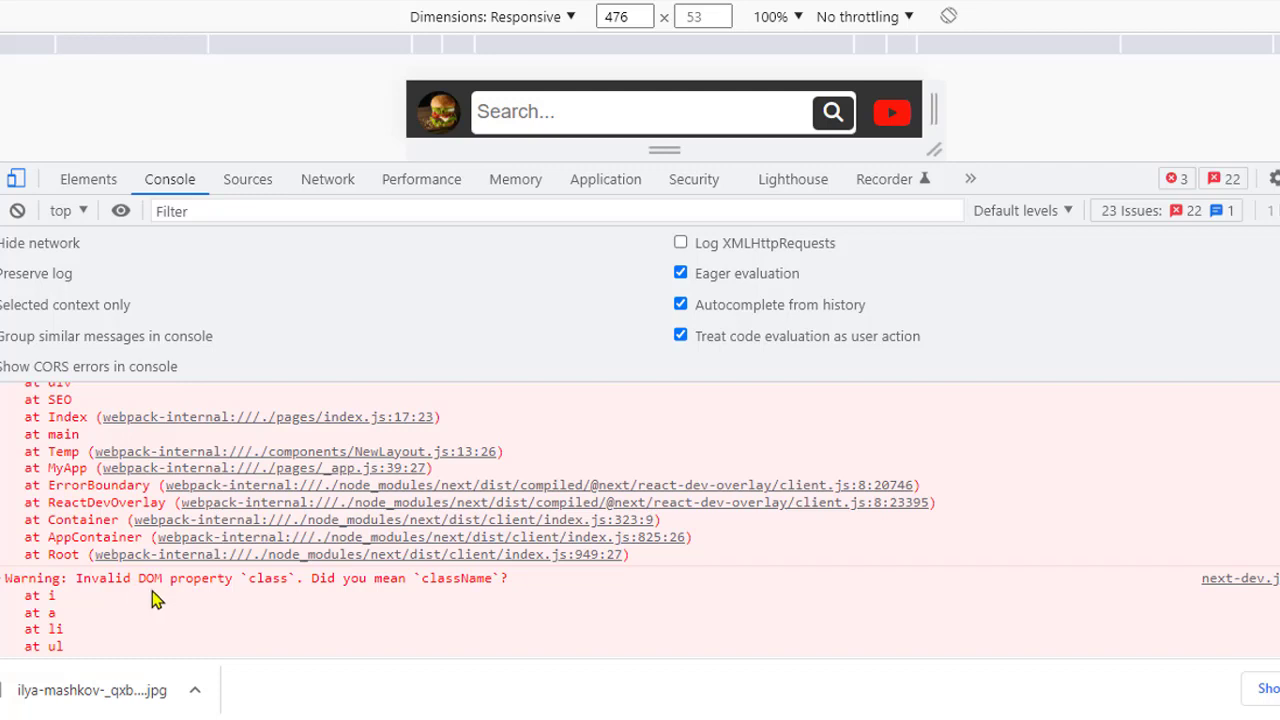
pyautogui.moveTo(420, 600)
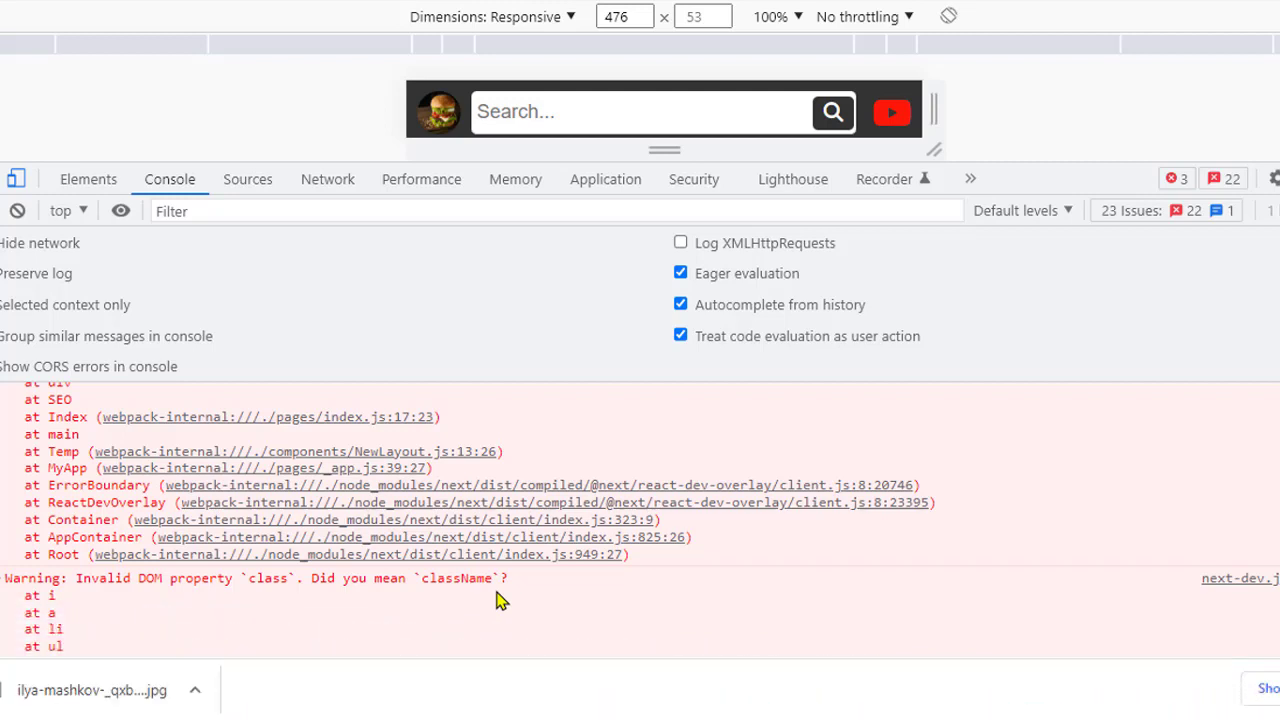
pyautogui.moveTo(282, 618)
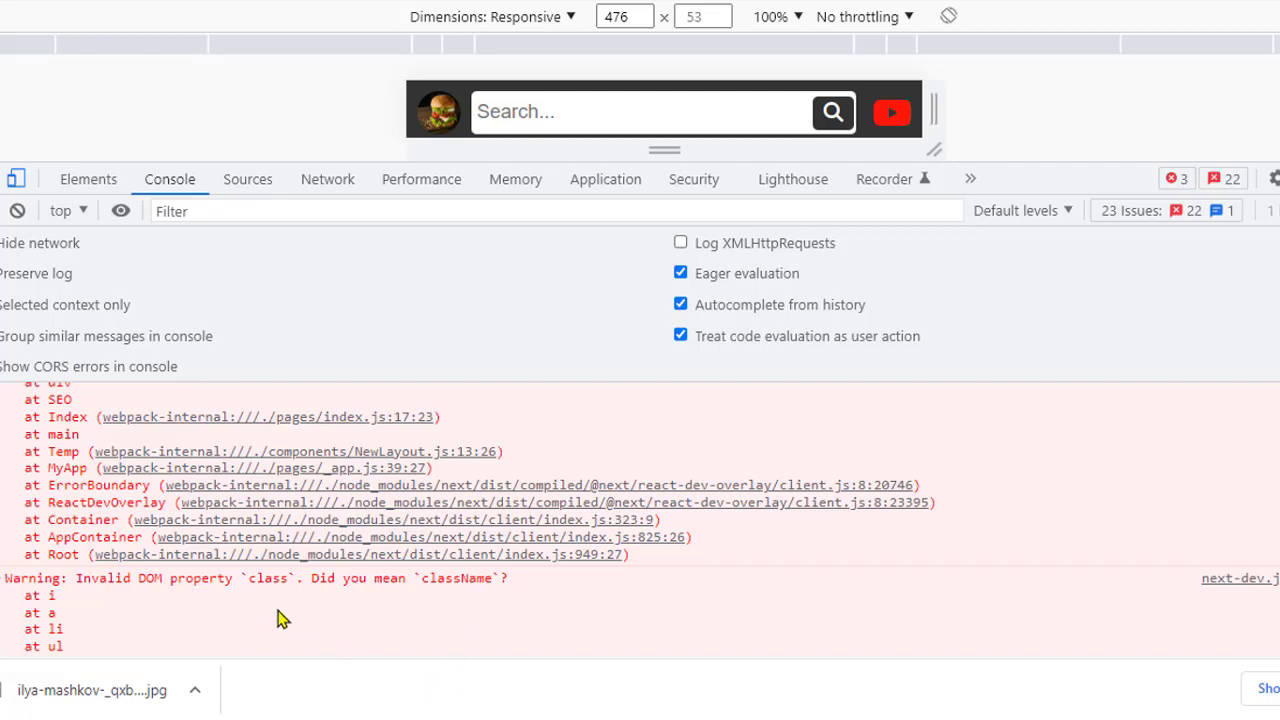
pyautogui.moveTo(203, 610)
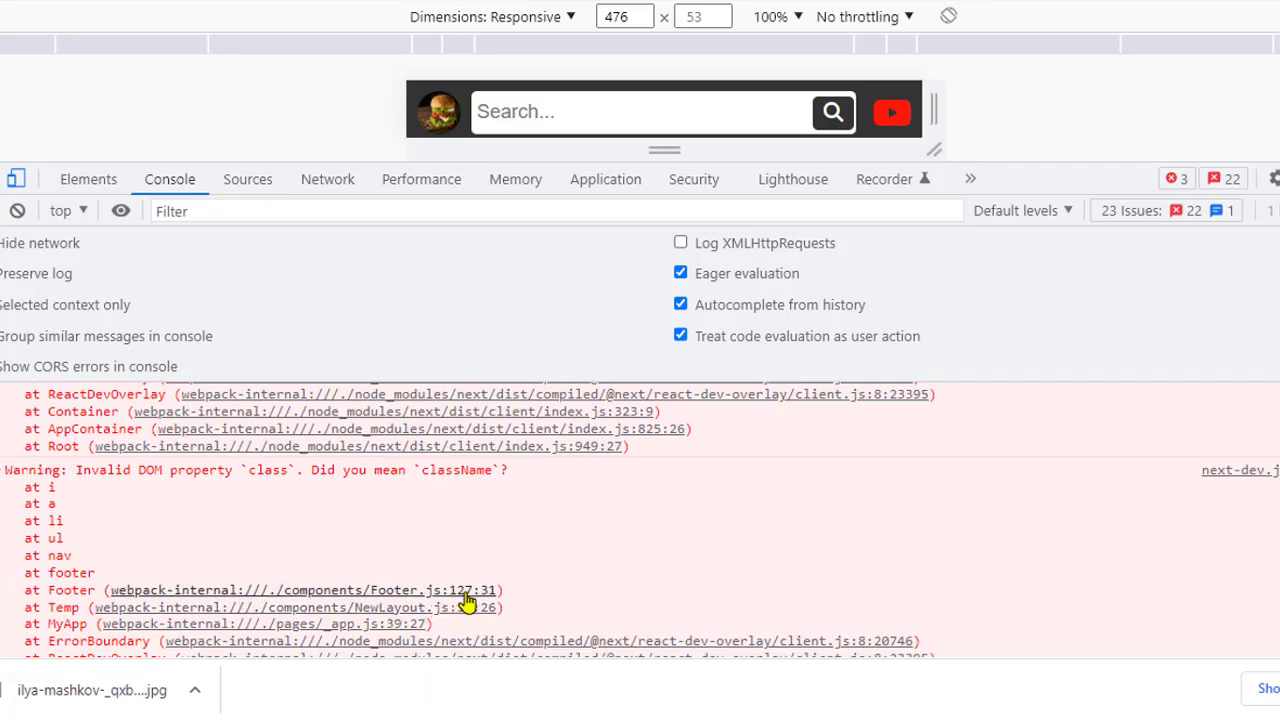
pyautogui.moveTo(440, 593)
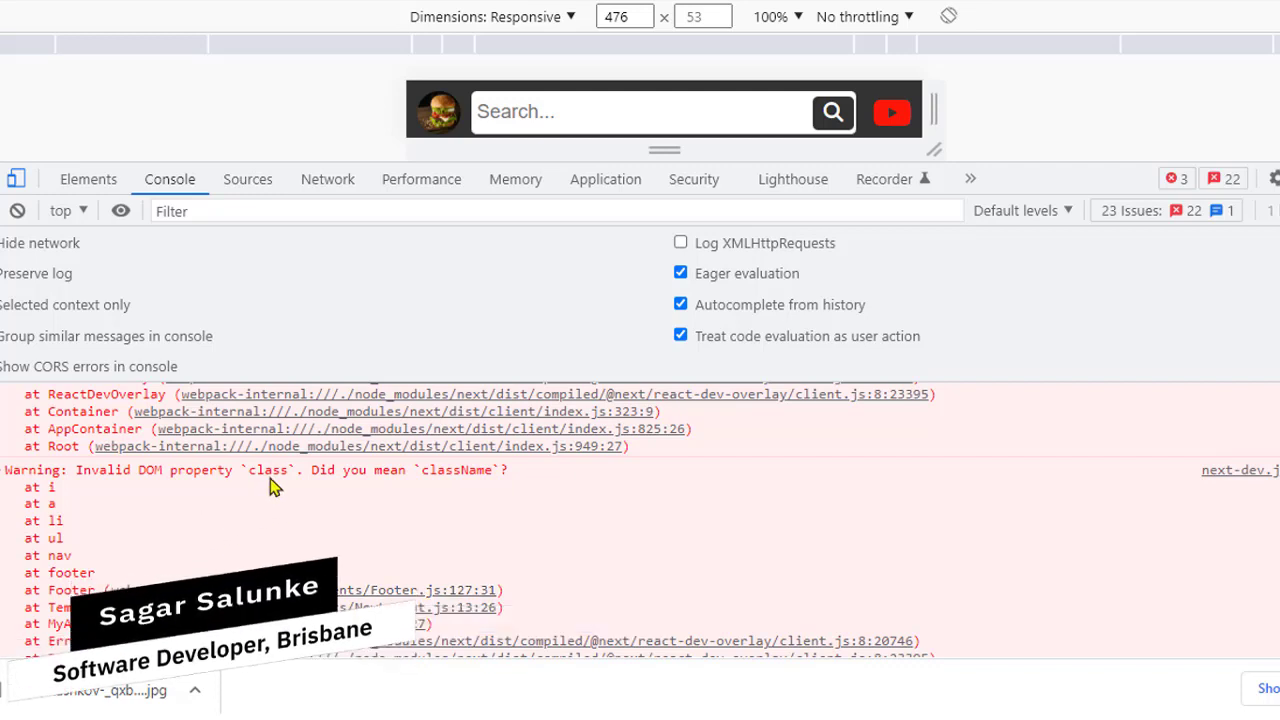
pyautogui.moveTo(408, 541)
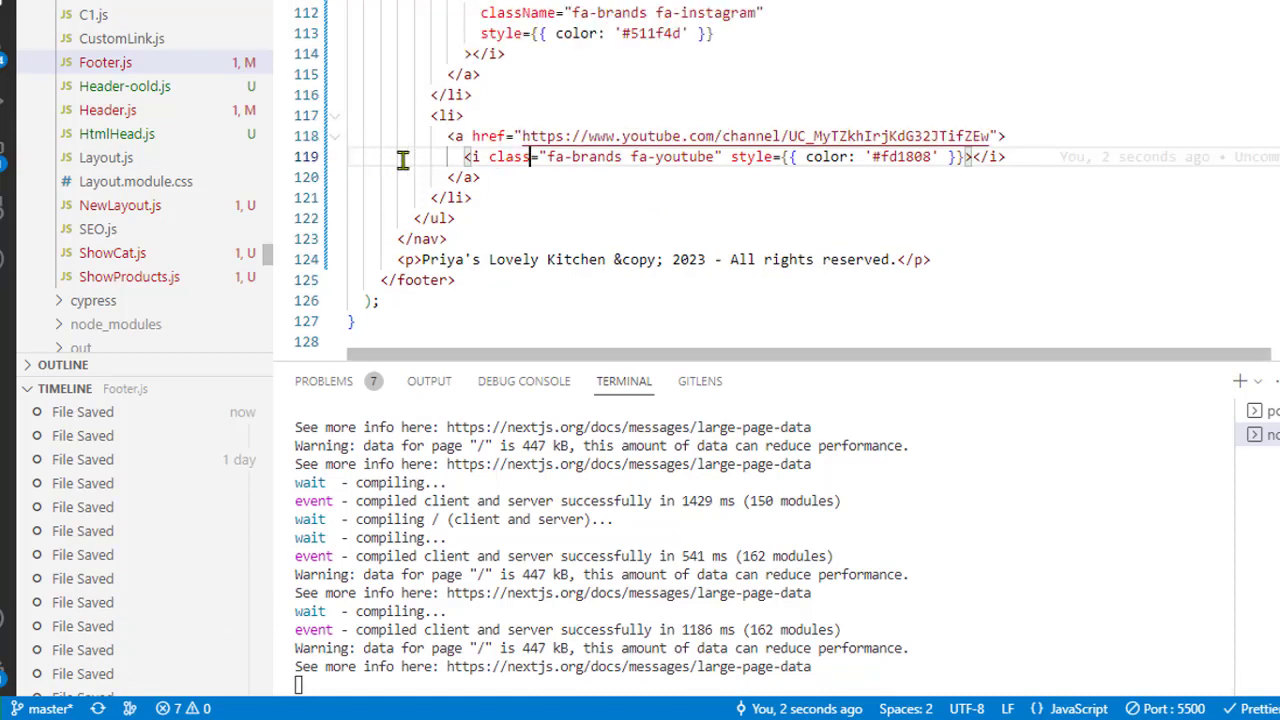
pyautogui.moveTo(563, 156)
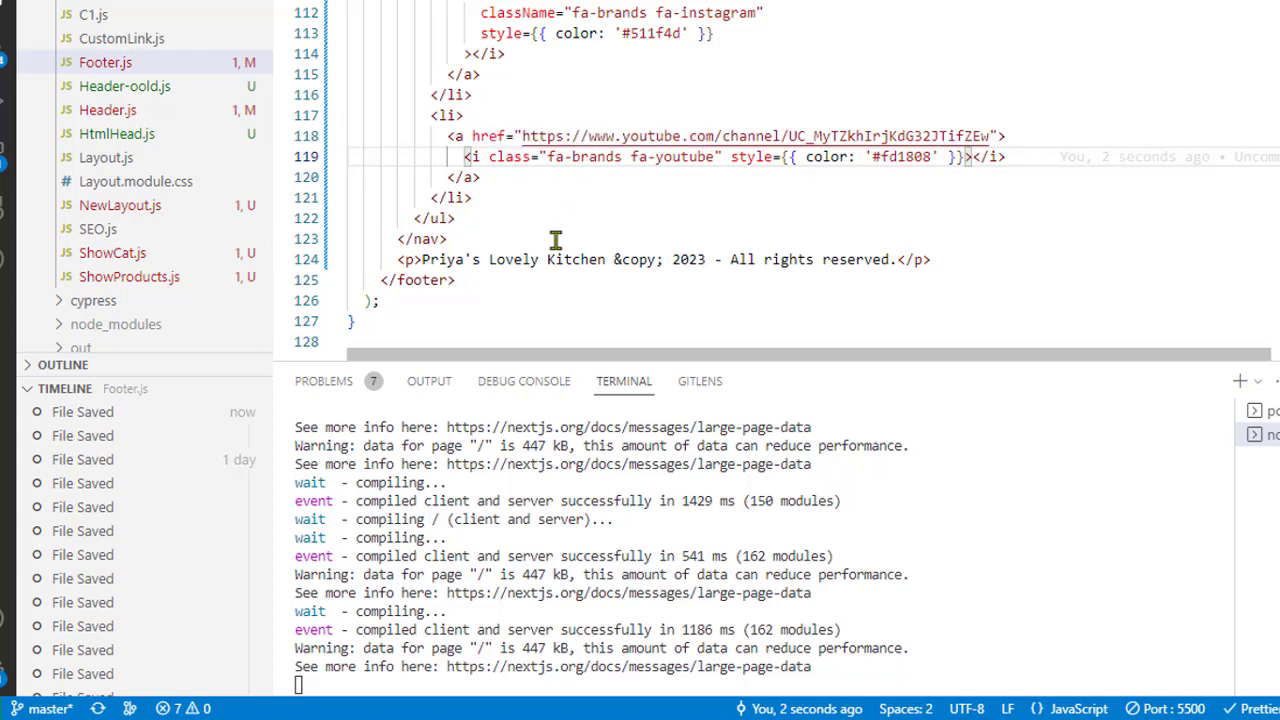
# Place the cursor in the 'class' attribute of the YouTube icon on Footer.js line 119.
pyautogui.click(520, 157)
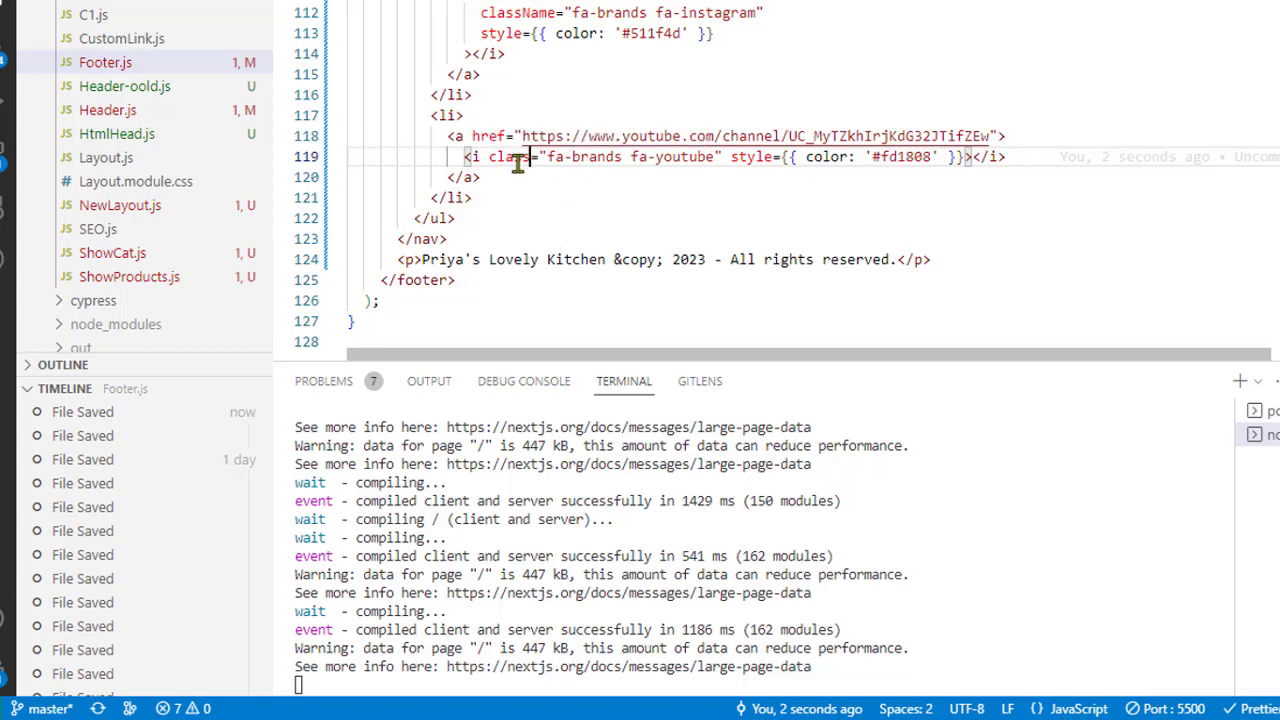
pyautogui.moveTo(505, 156)
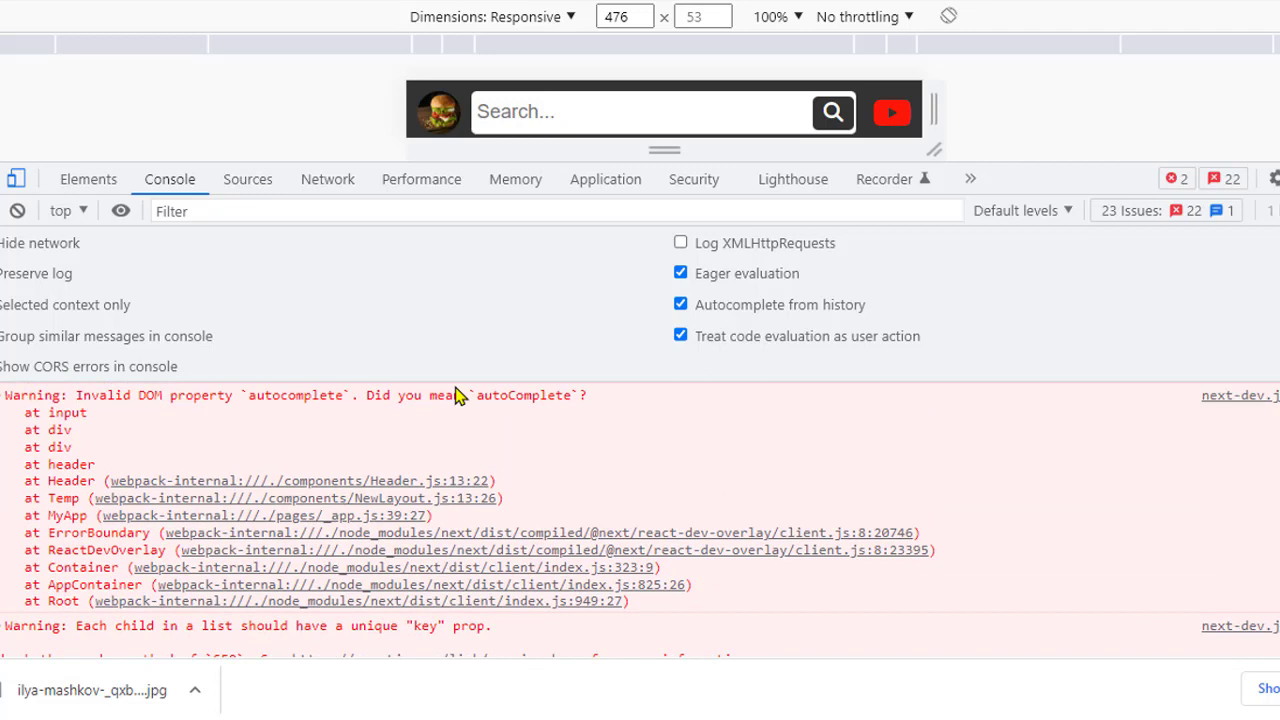
pyautogui.moveTo(628, 380)
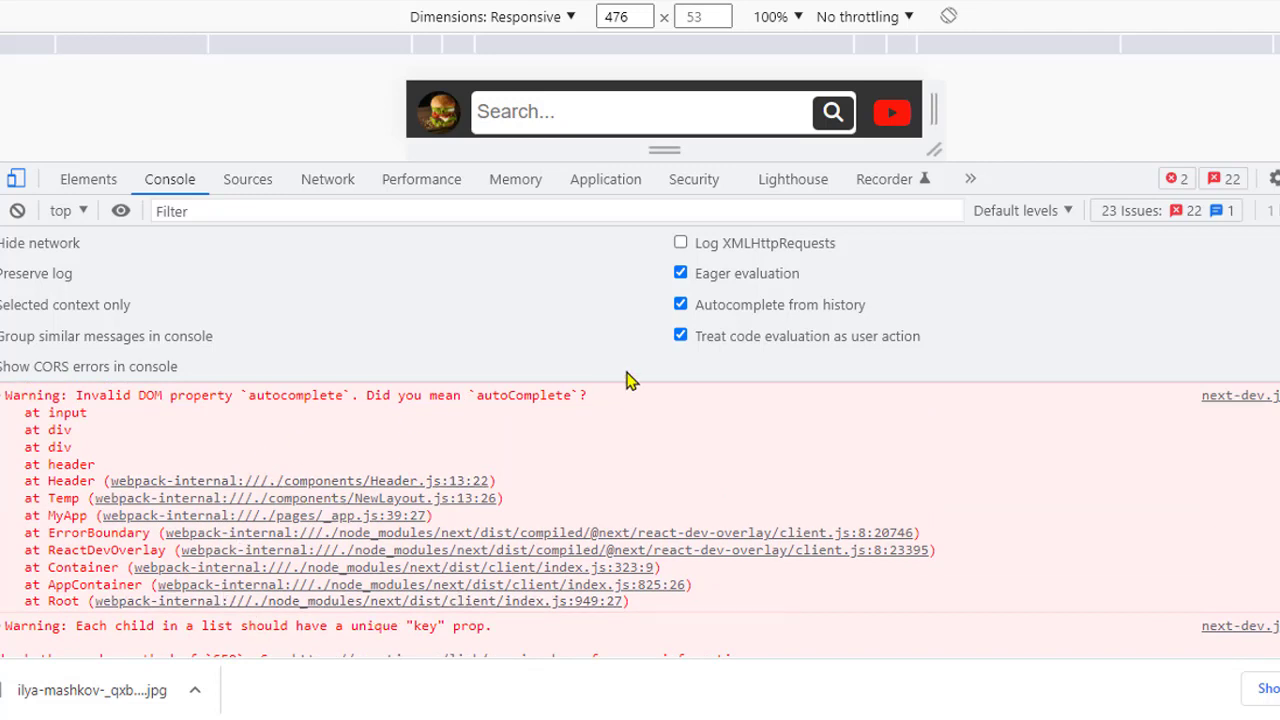